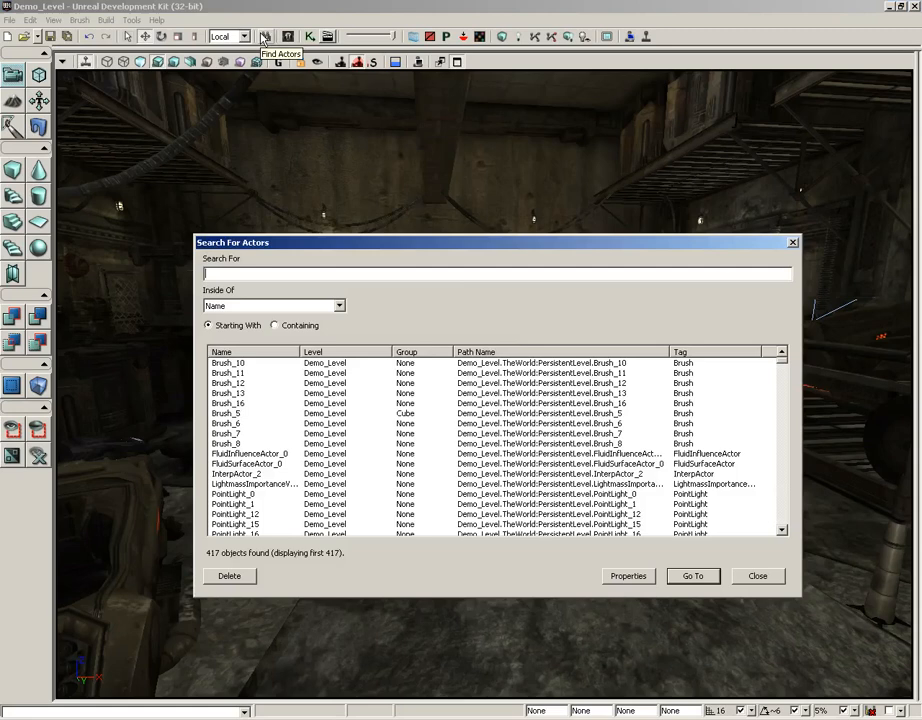
pyautogui.moveTo(520, 333)
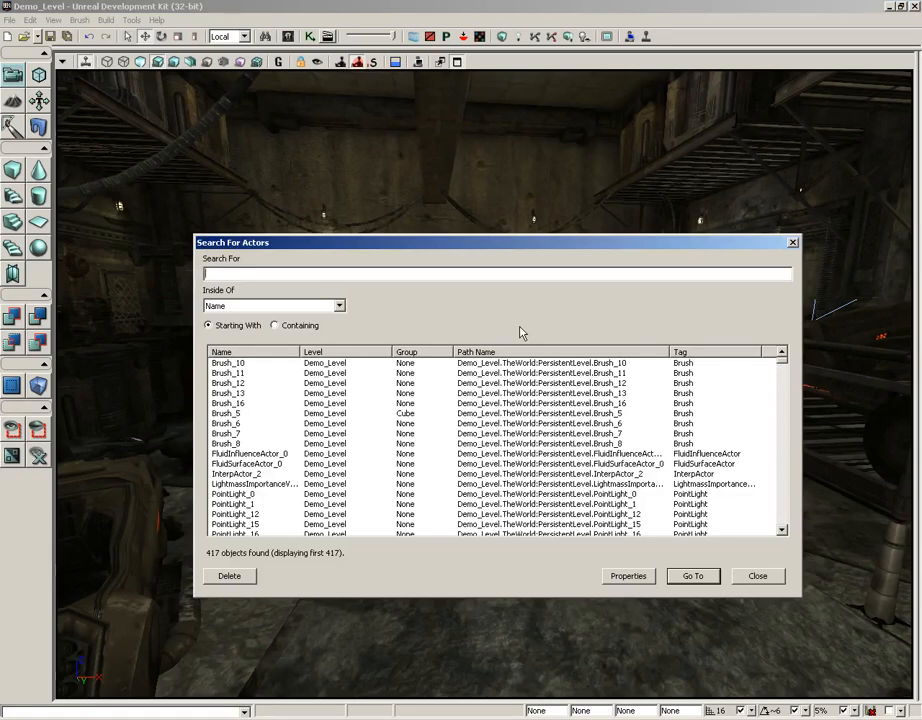
pyautogui.moveTo(370, 260)
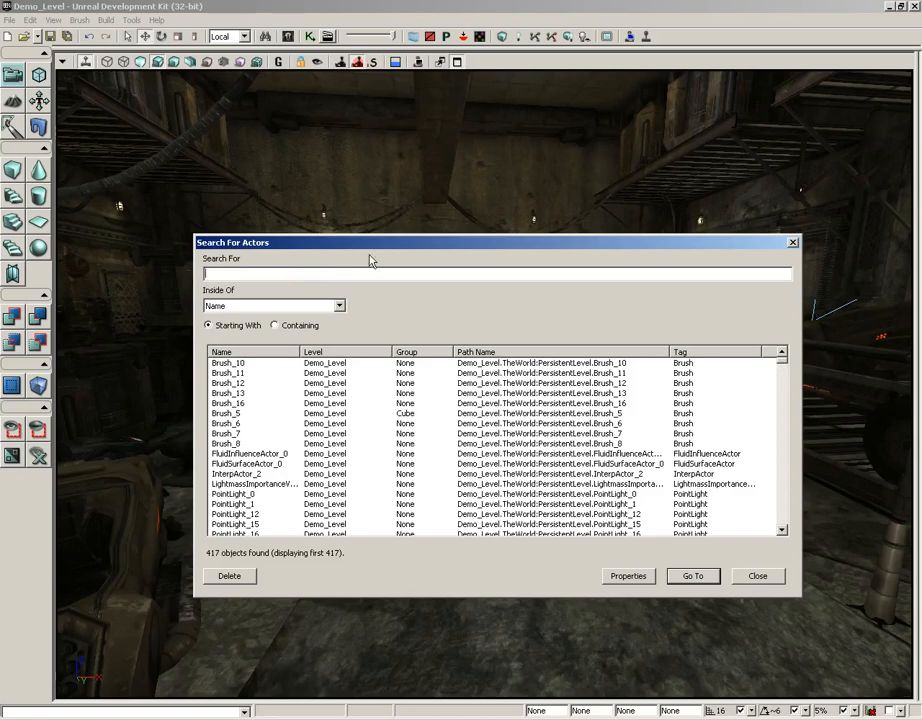
# - Search actors for 'light' with Containing matching, listing 14 actors
pyautogui.write('light')
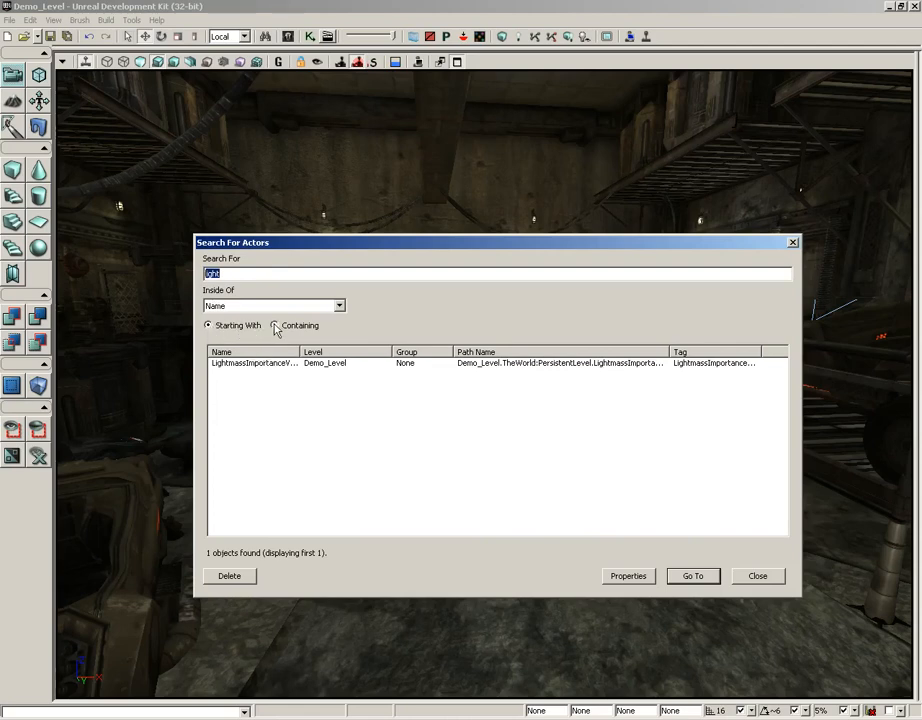
pyautogui.click(274, 325)
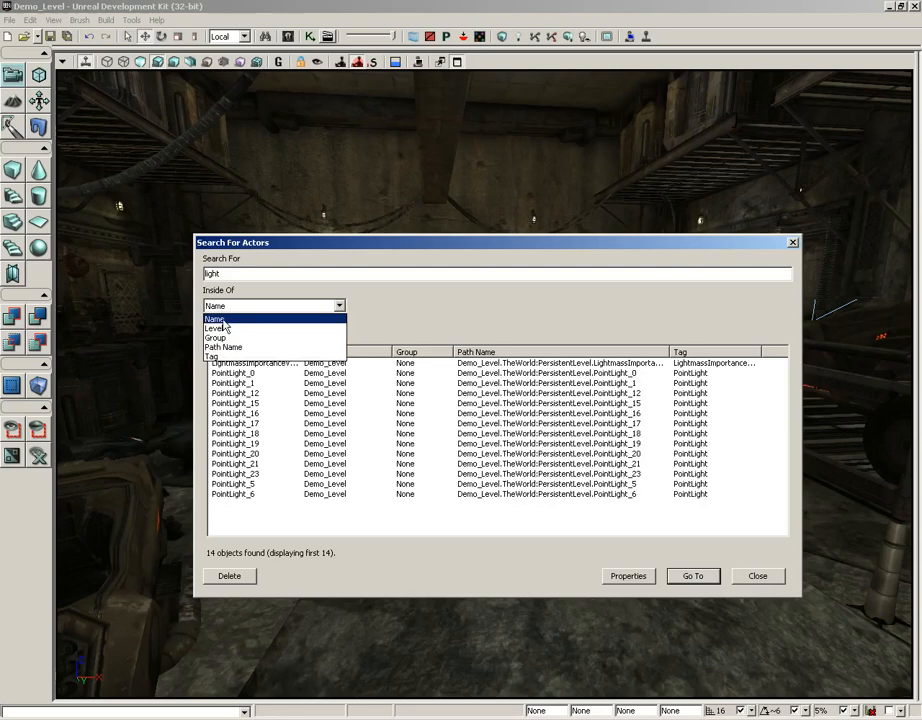
pyautogui.moveTo(218, 337)
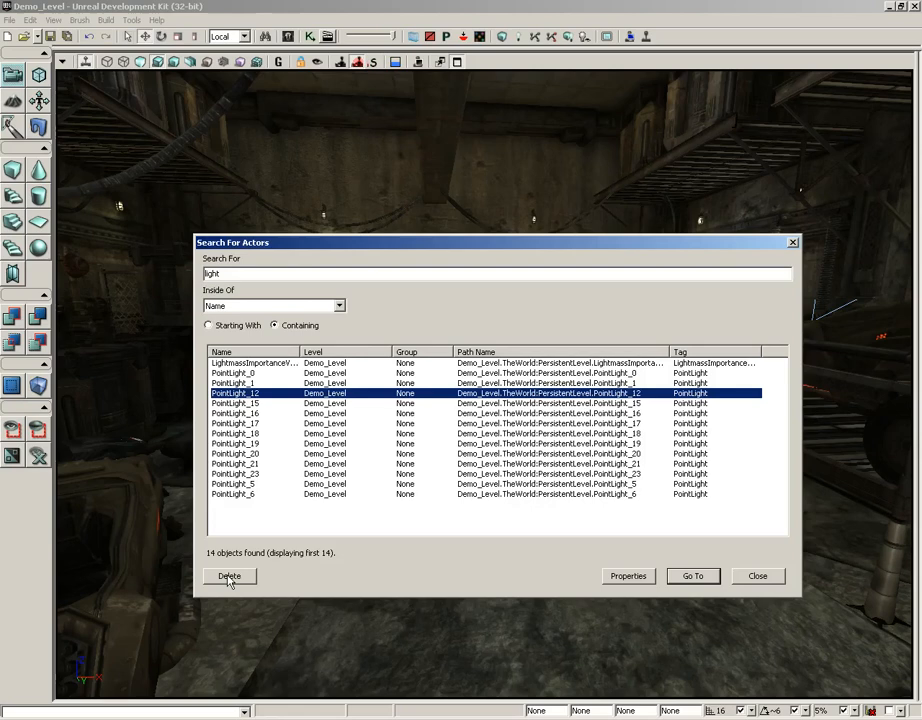
# - Open PointLight_12's properties, expand the Light category, then close them
pyautogui.click(627, 575)
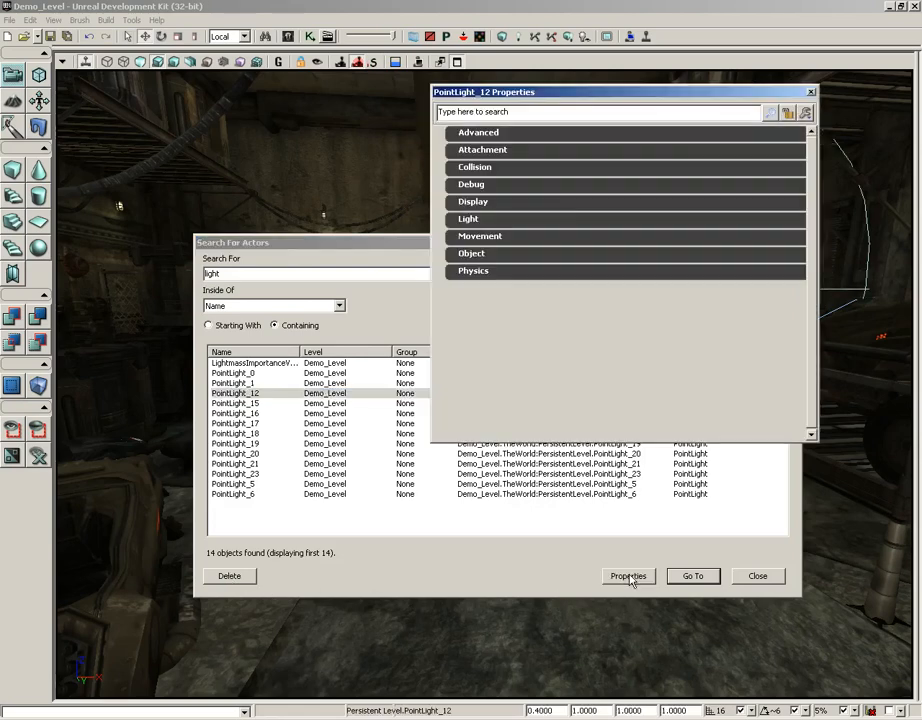
pyautogui.click(468, 219)
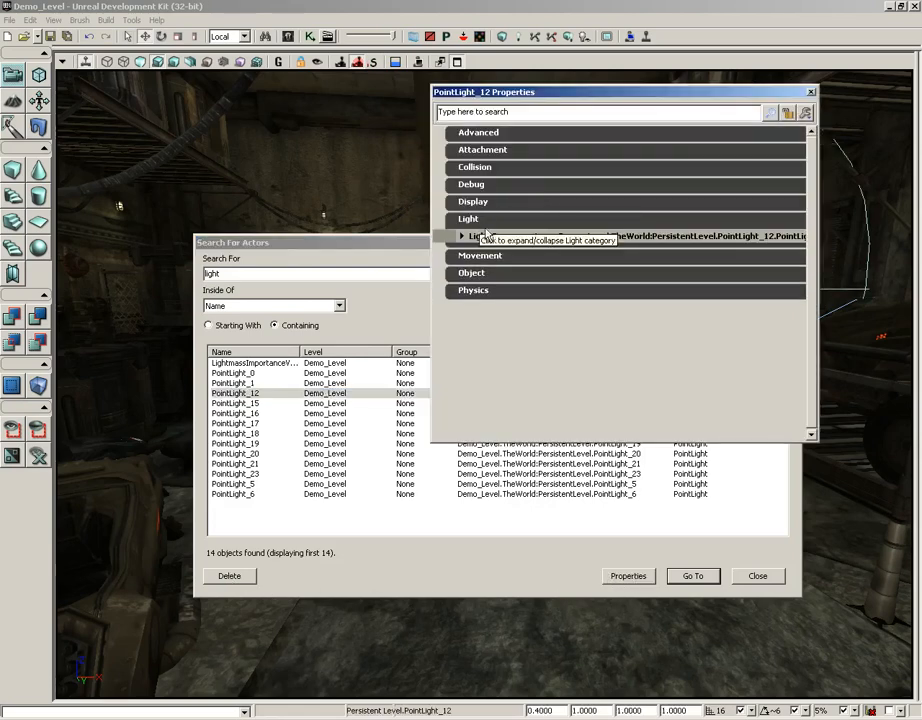
pyautogui.click(461, 235)
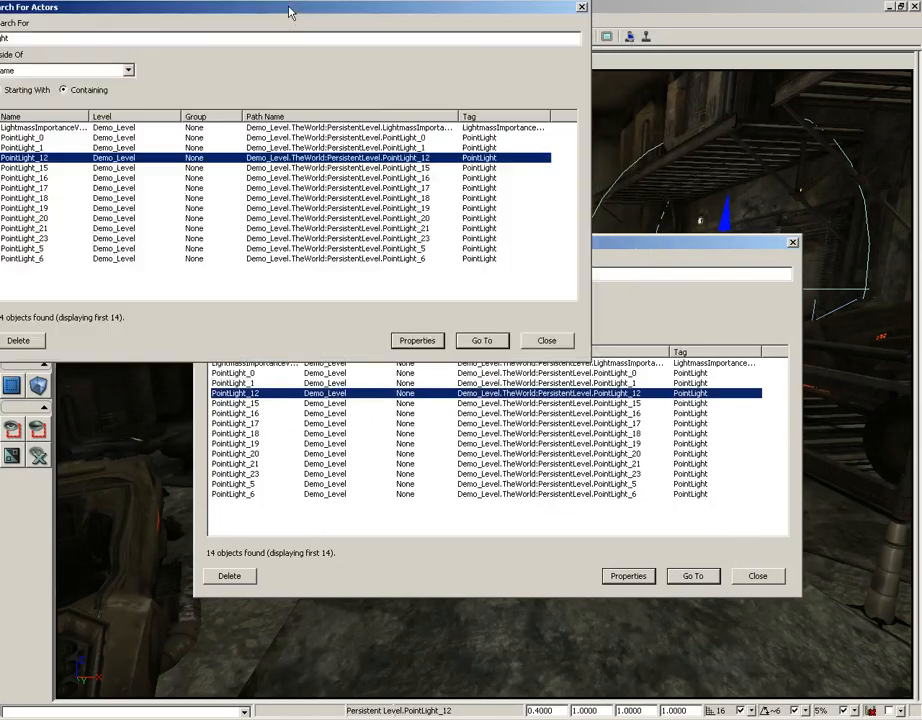
# - Jump the viewport camera to PointLight_12 with Go To
pyautogui.click(757, 575)
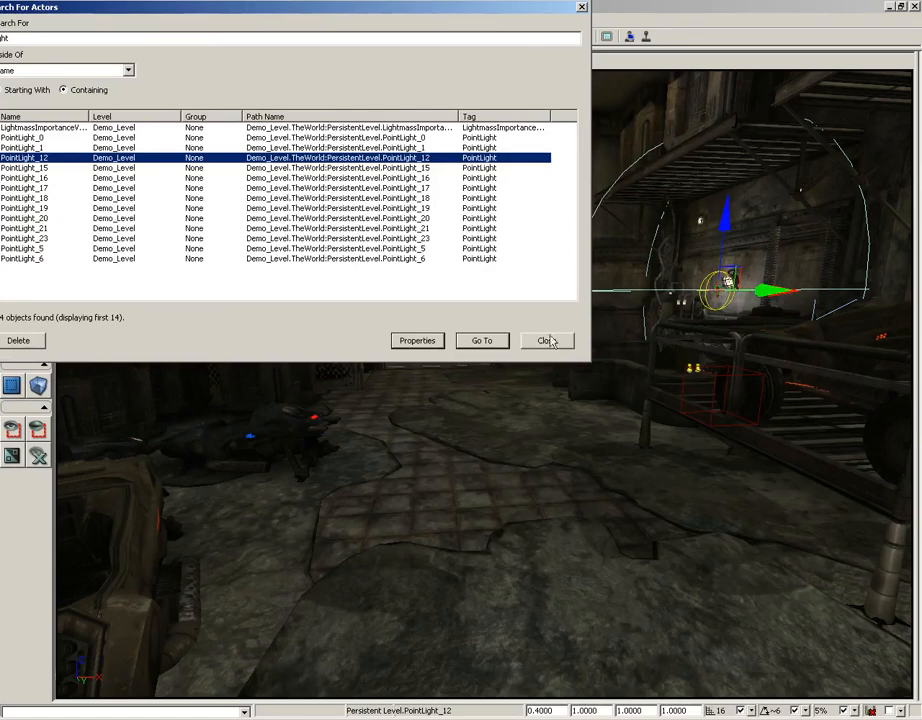
pyautogui.click(482, 340)
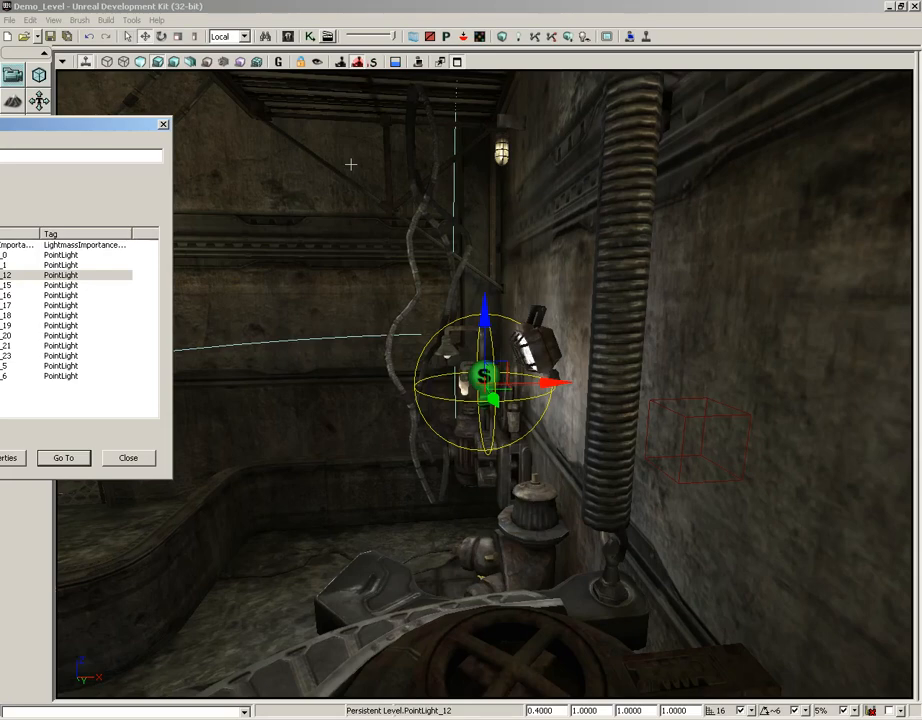
pyautogui.moveTo(443, 245)
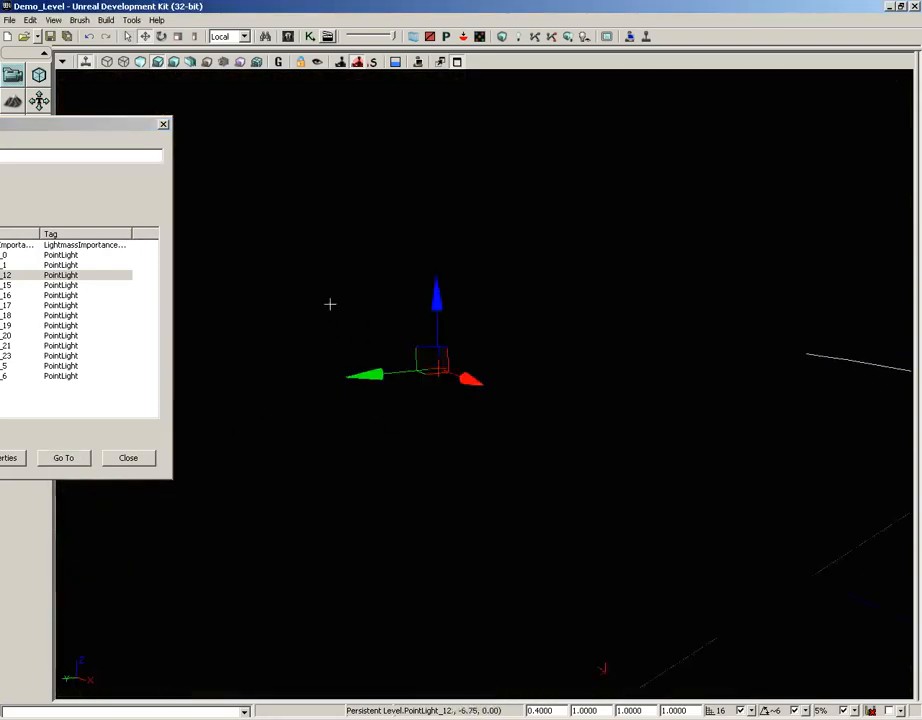
pyautogui.click(63, 458)
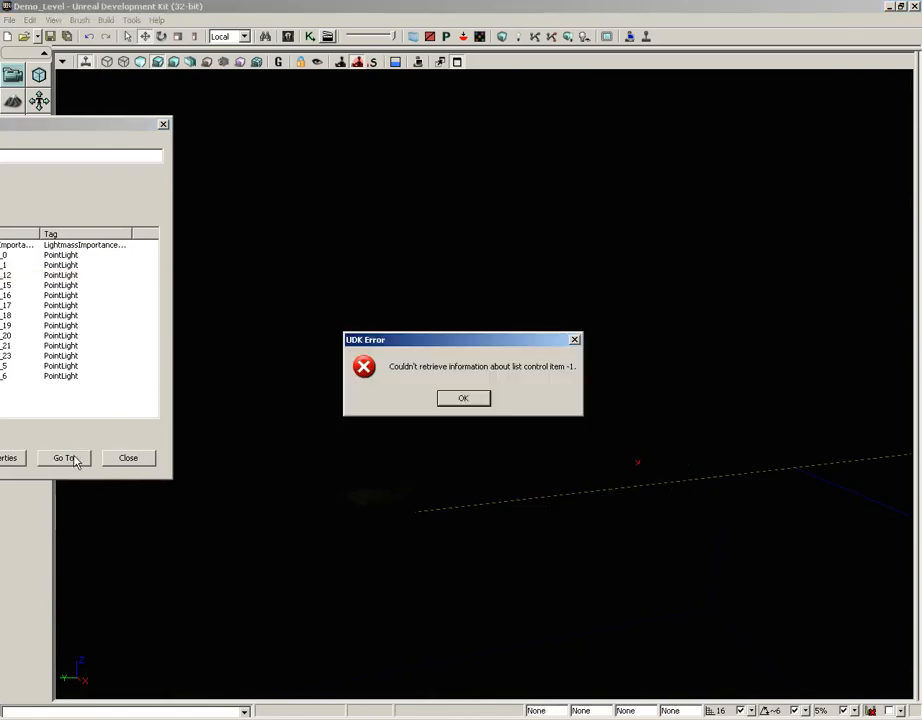
pyautogui.click(463, 397)
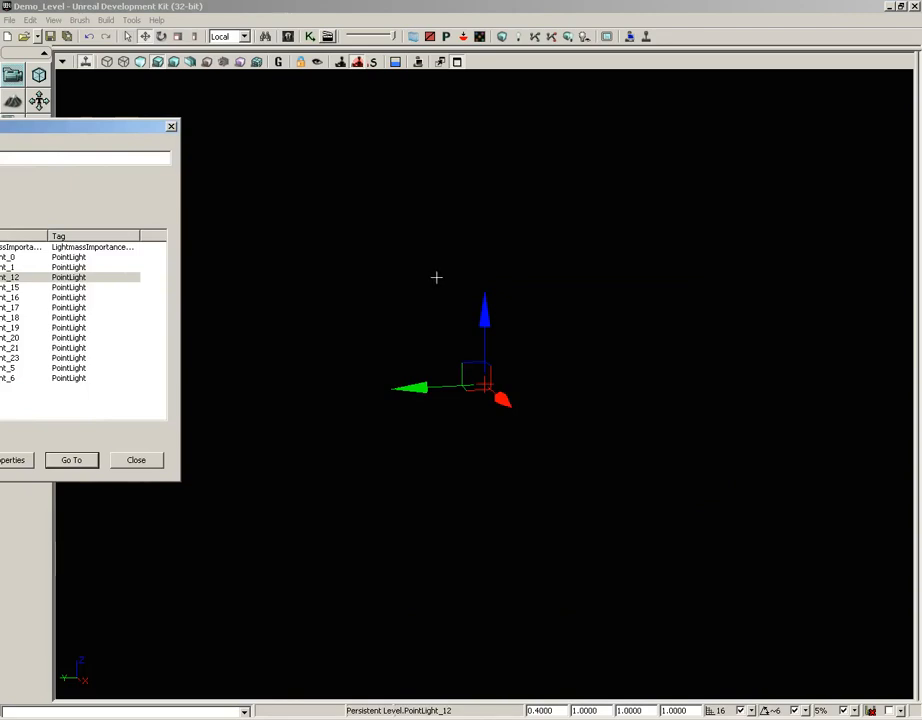
pyautogui.moveTo(403, 260)
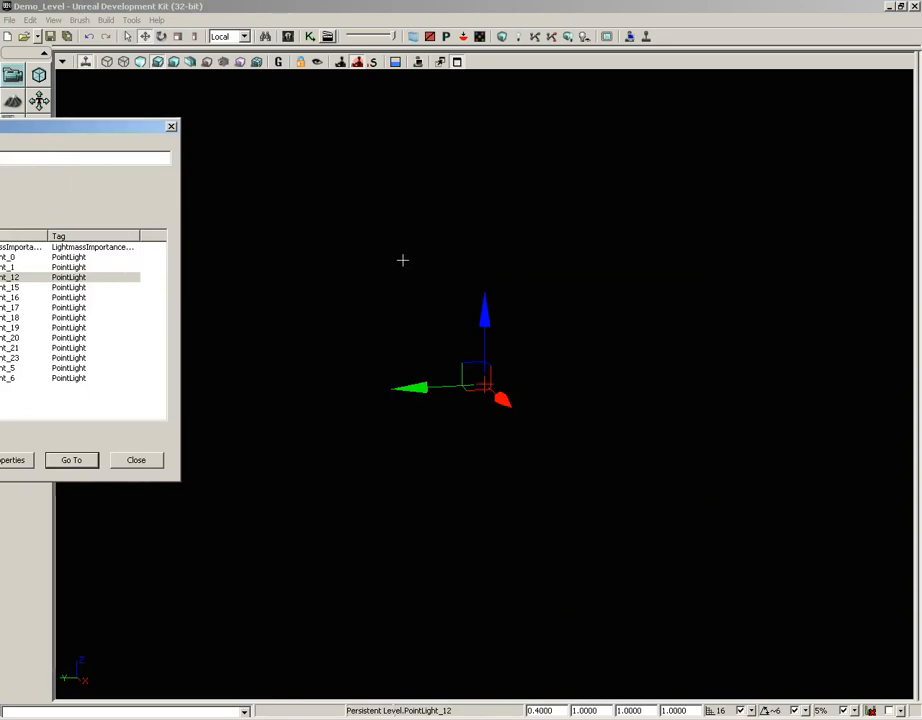
pyautogui.moveTo(362, 261)
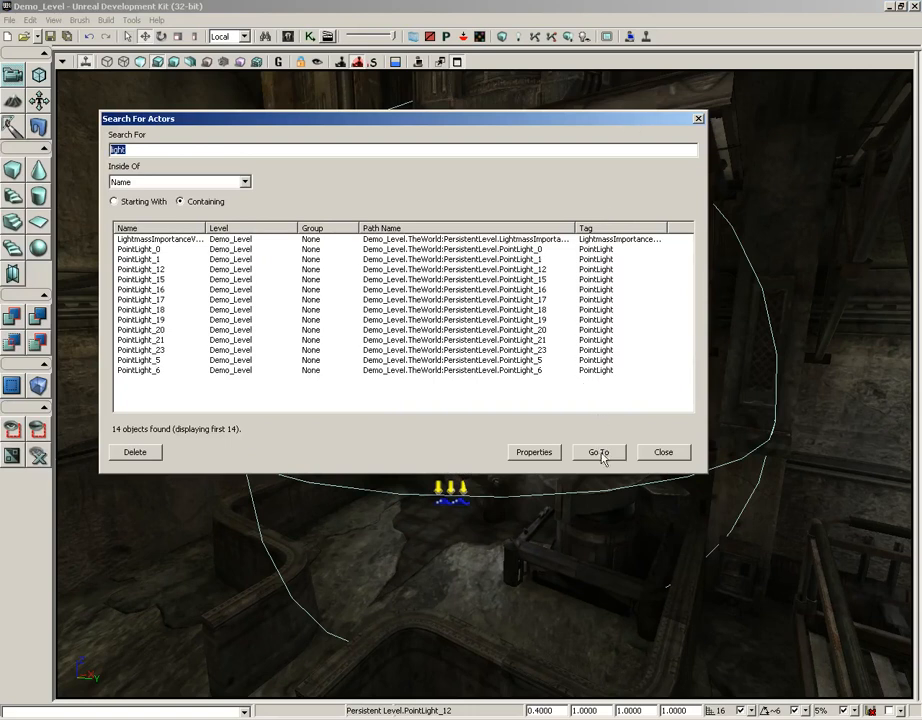
pyautogui.moveTo(332, 341)
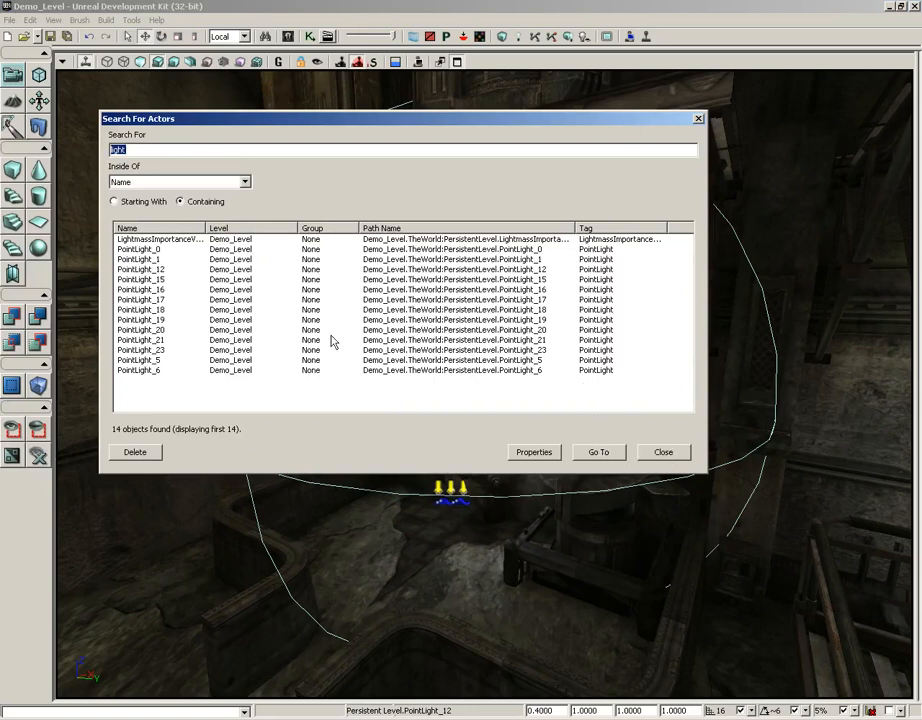